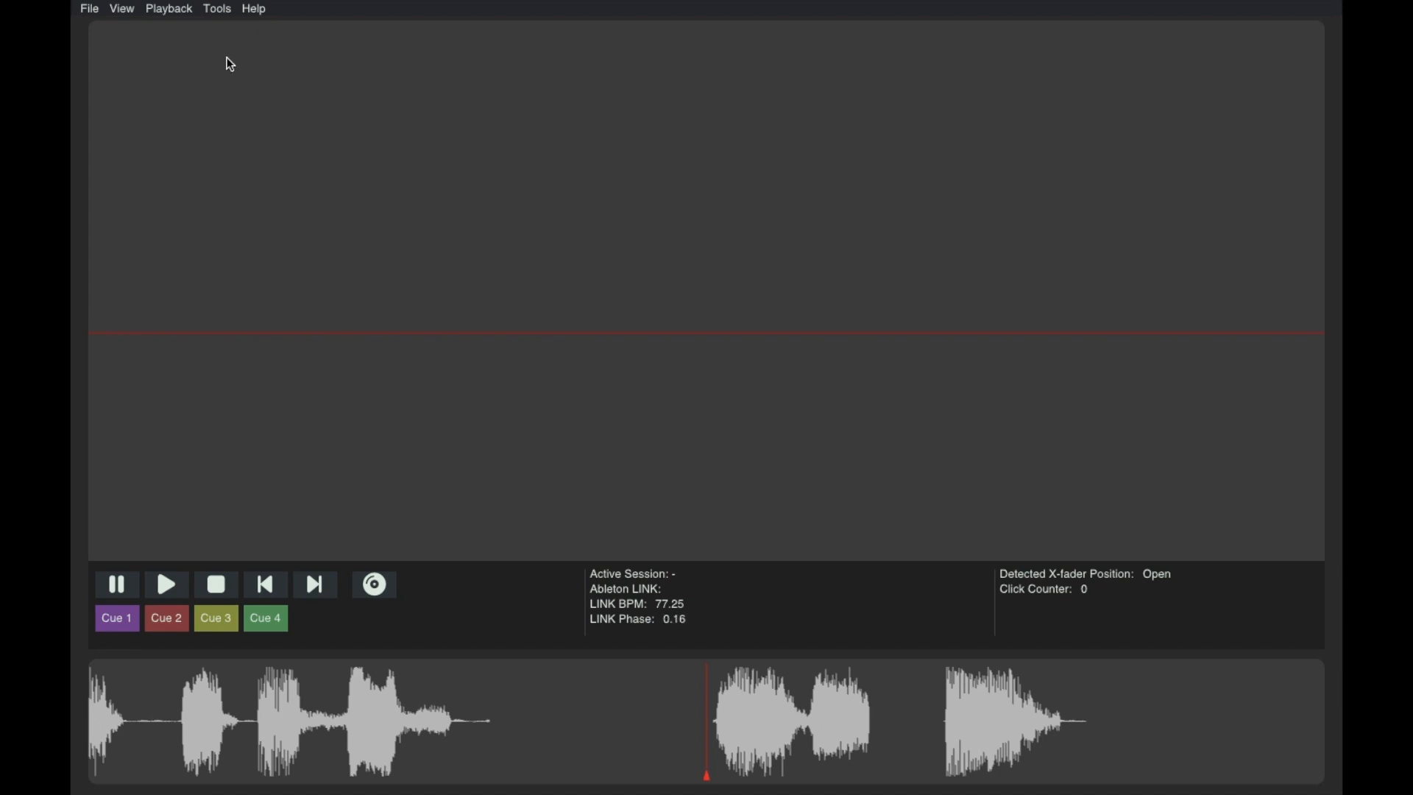
In Preferences > Audio, choose Traktor Kontrol Z2 as input device with channels 1 and 2
left_click(216, 9)
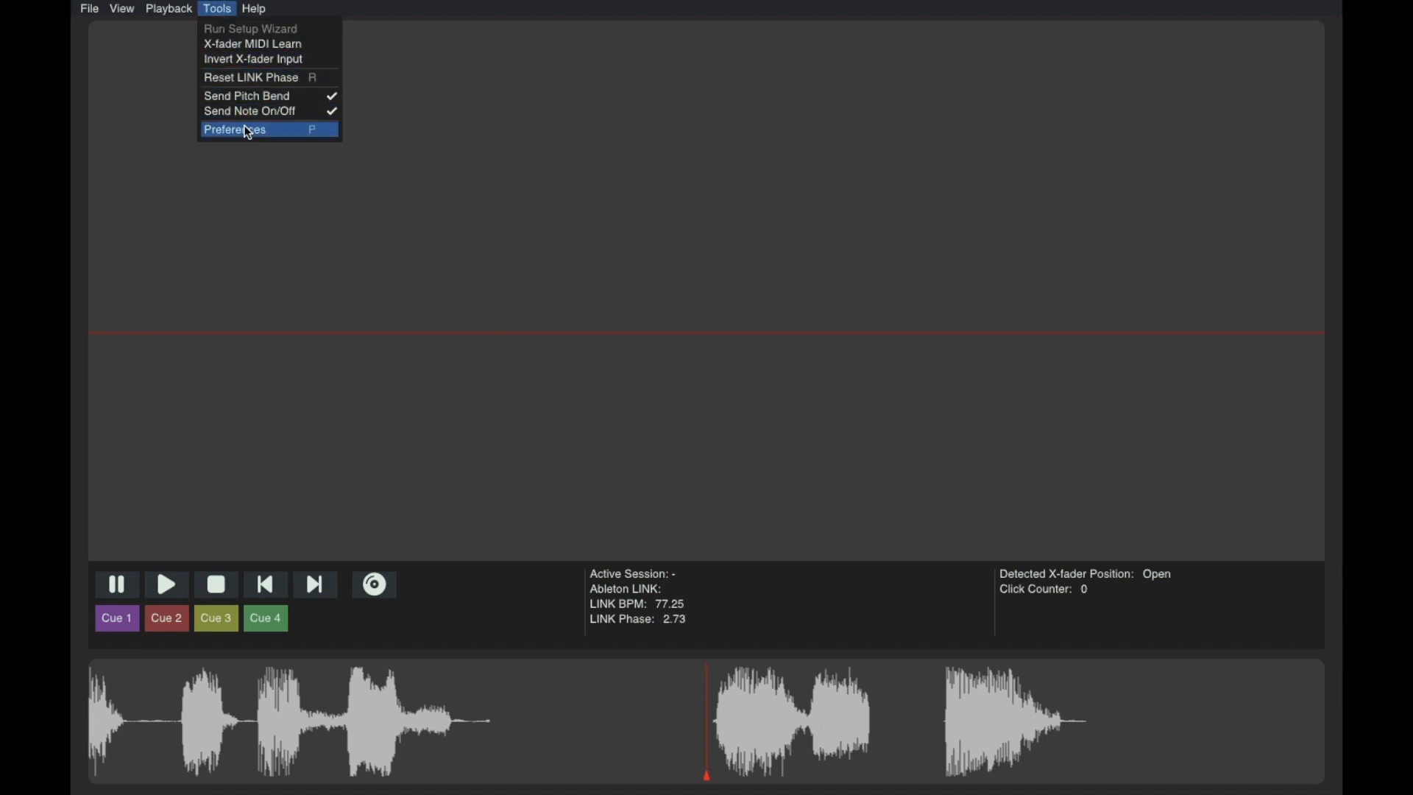
left_click(234, 130)
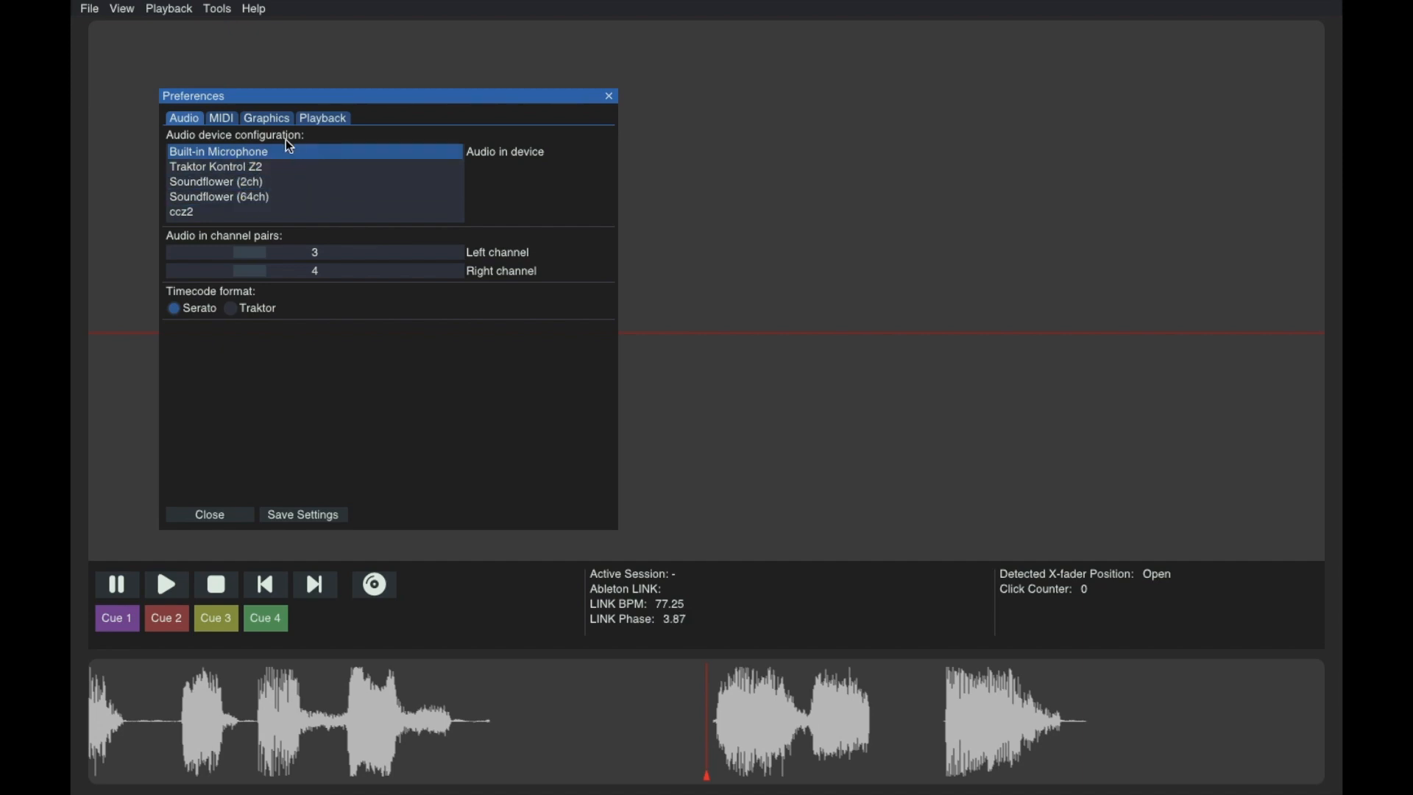
left_click(215, 166)
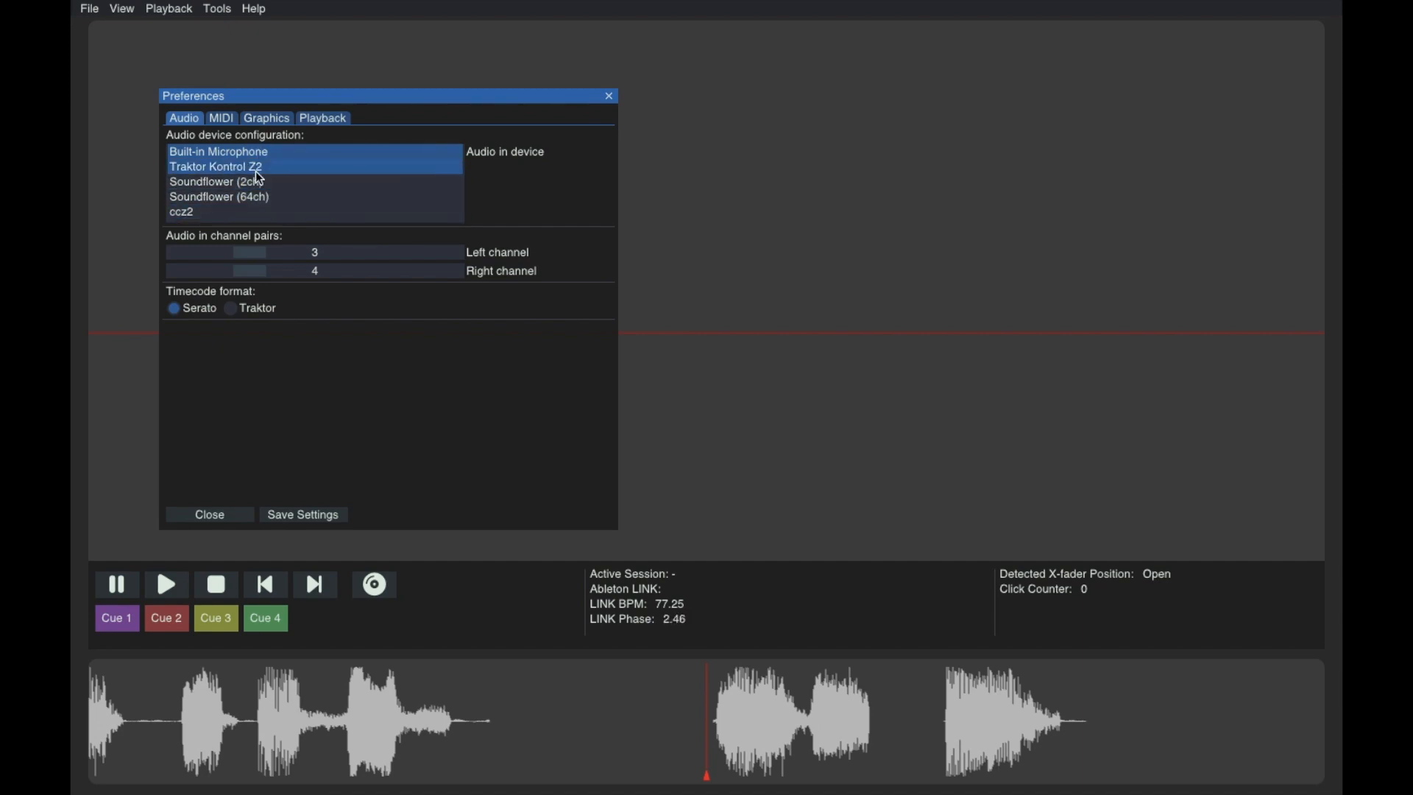
left_click(215, 166)
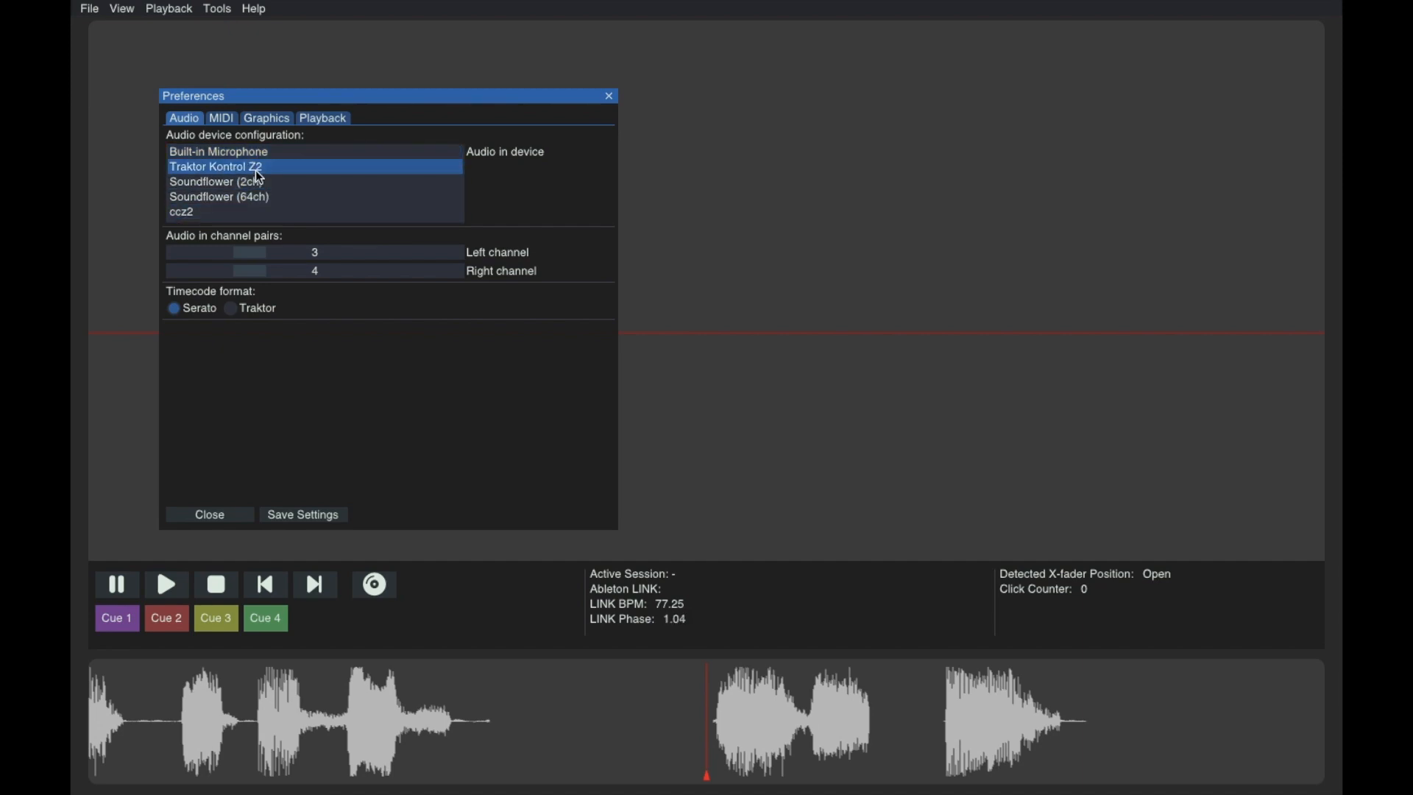
left_click(234, 252)
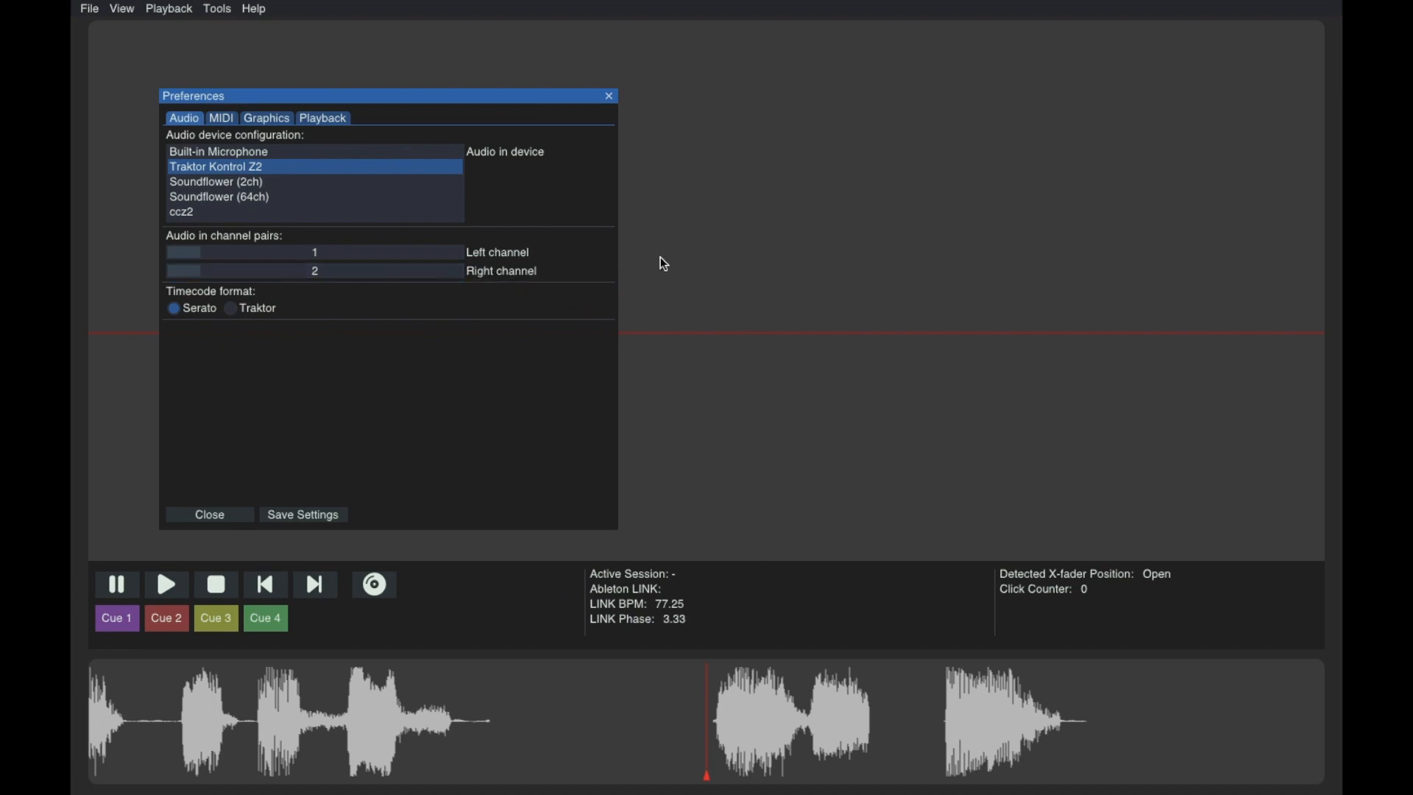
Close Preferences, record a brief timecode capture, then return to the preferences
left_click(208, 515)
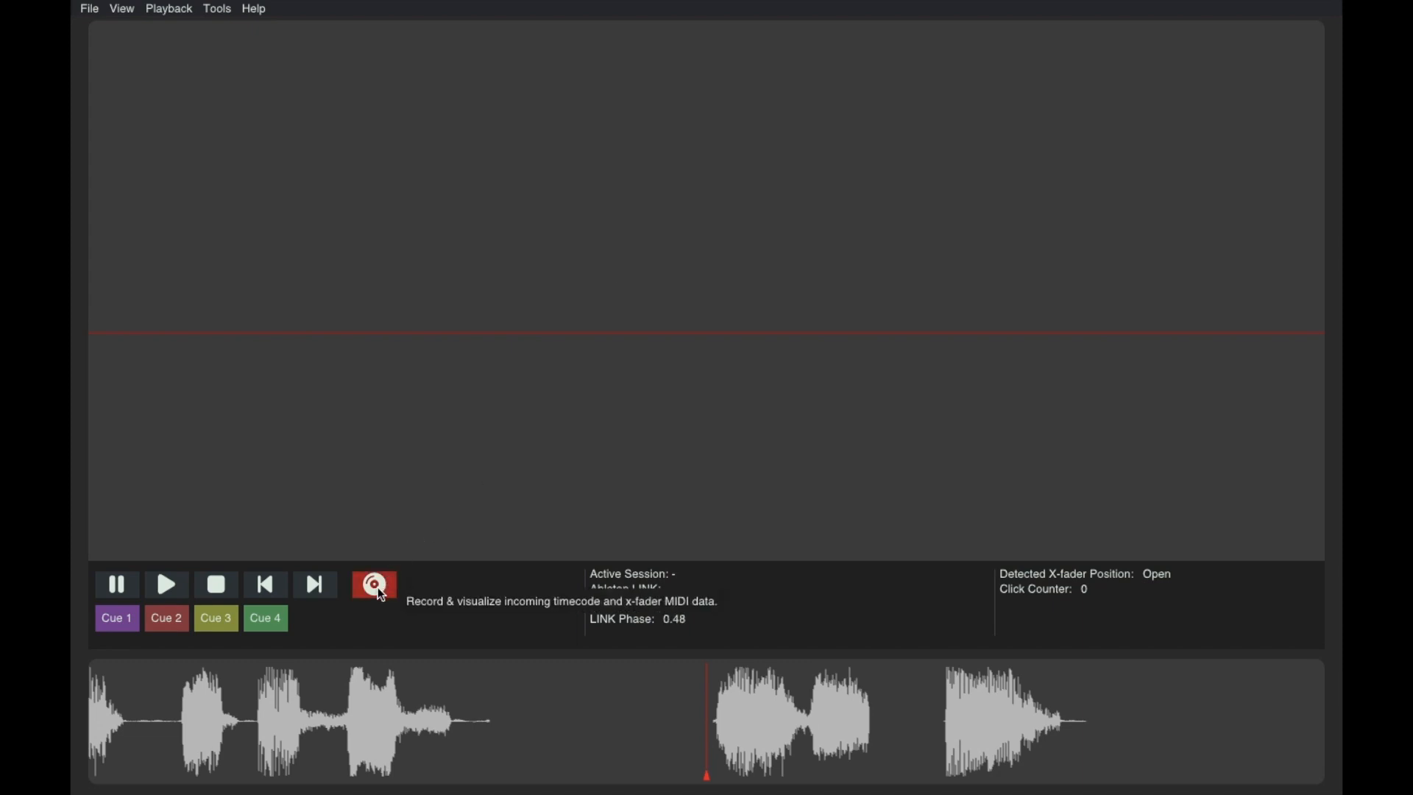
left_click(372, 584)
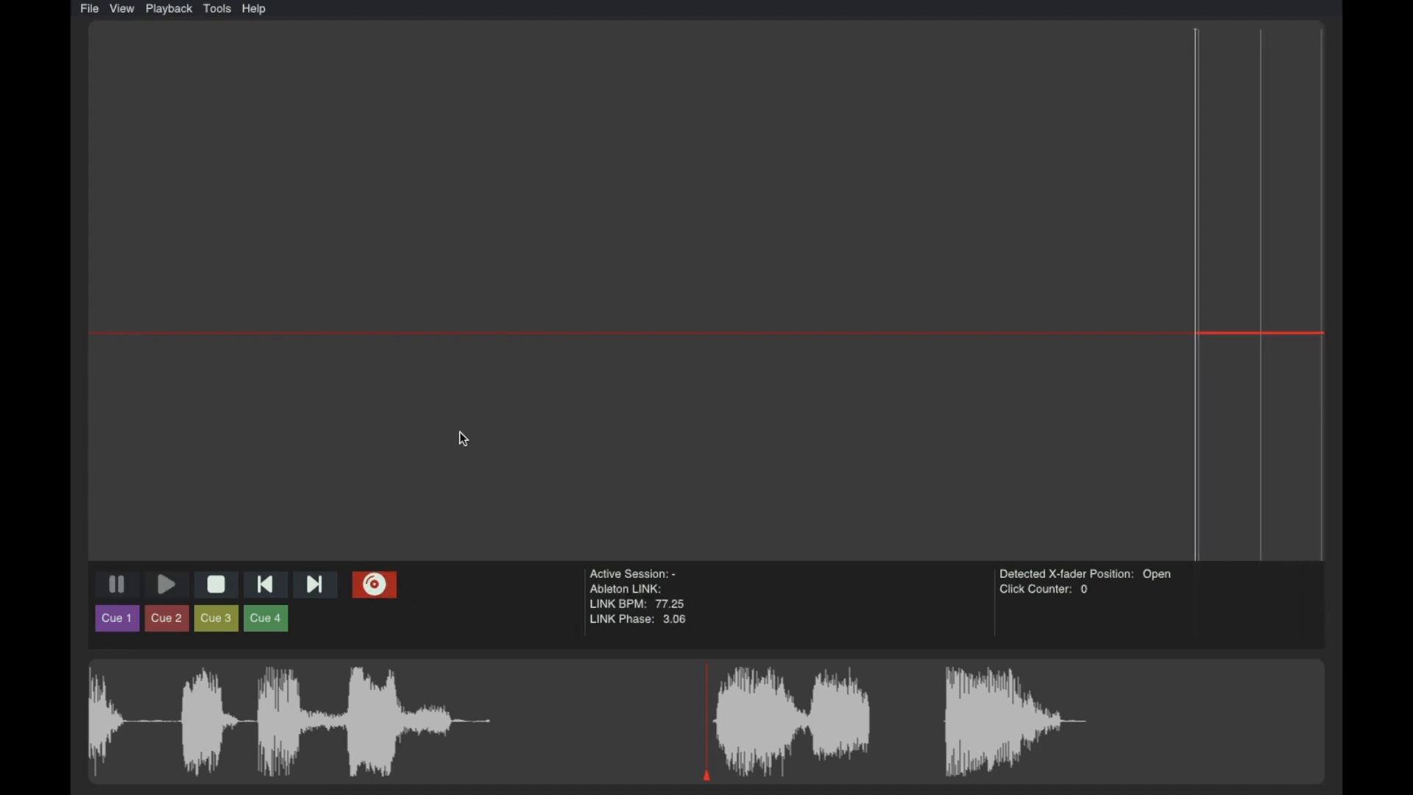
left_click(315, 584)
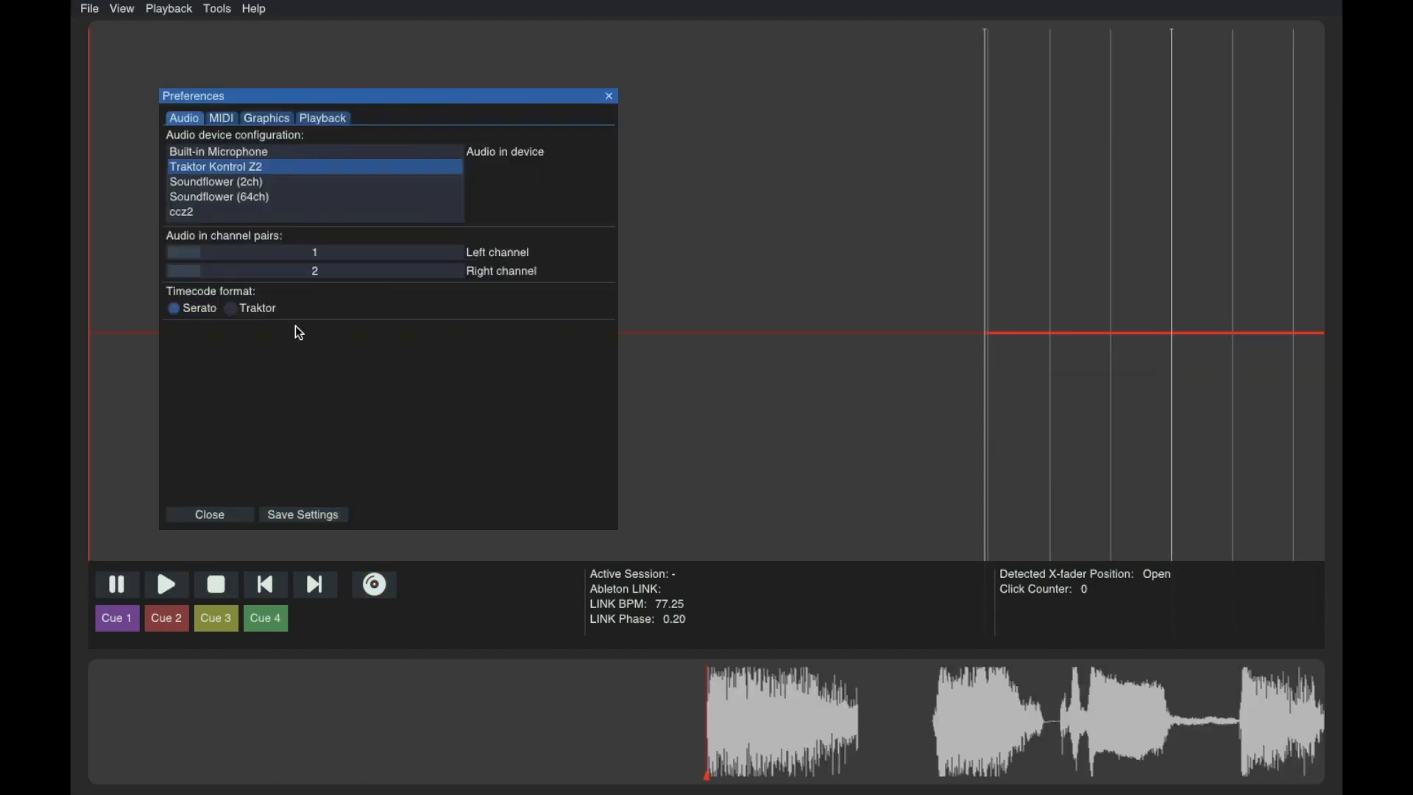
Set the Left and Right input channels to 3 and 4 so the timecode draws a wave
left_click(238, 252)
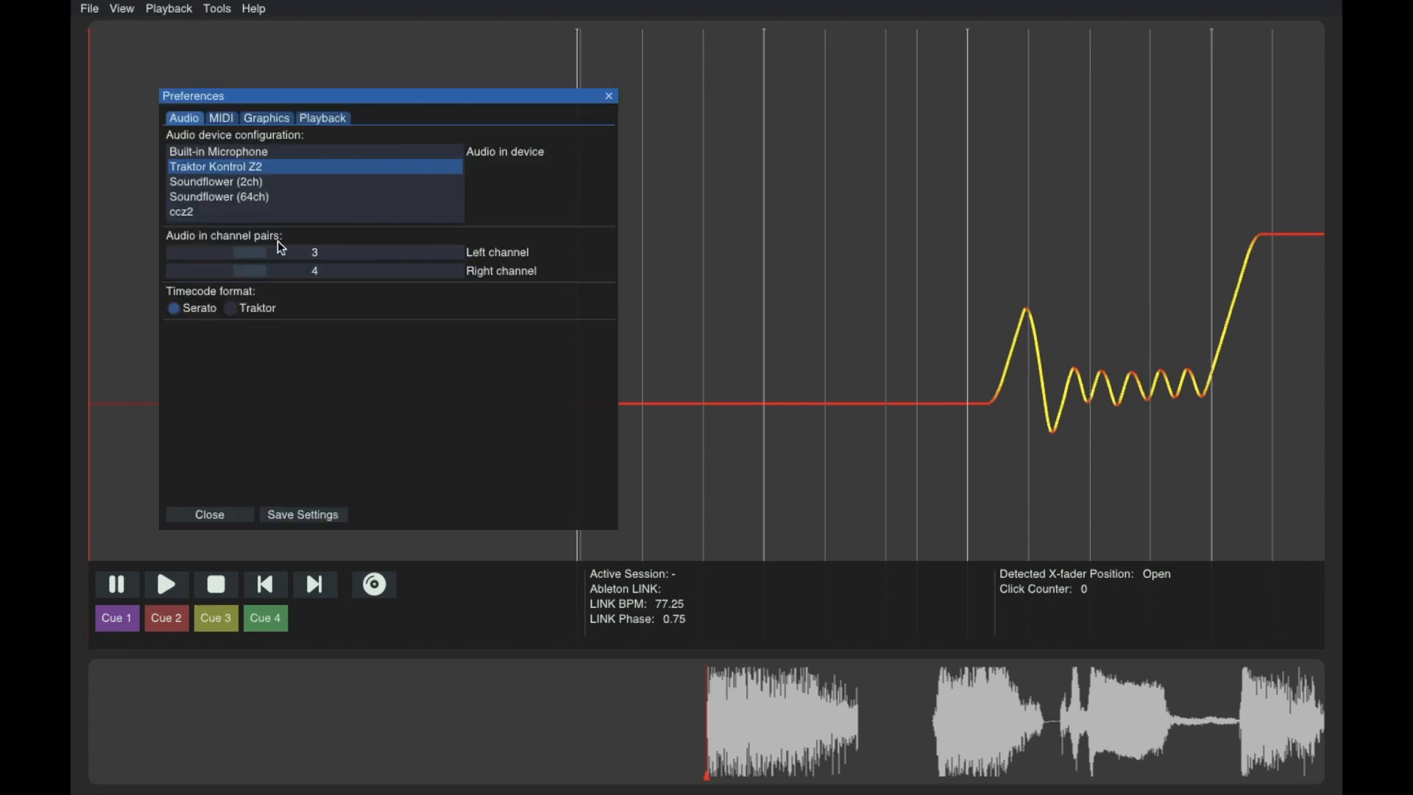
In the MIDI preferences, select Traktor Kontrol Z2 Input as the MIDI device
left_click(221, 118)
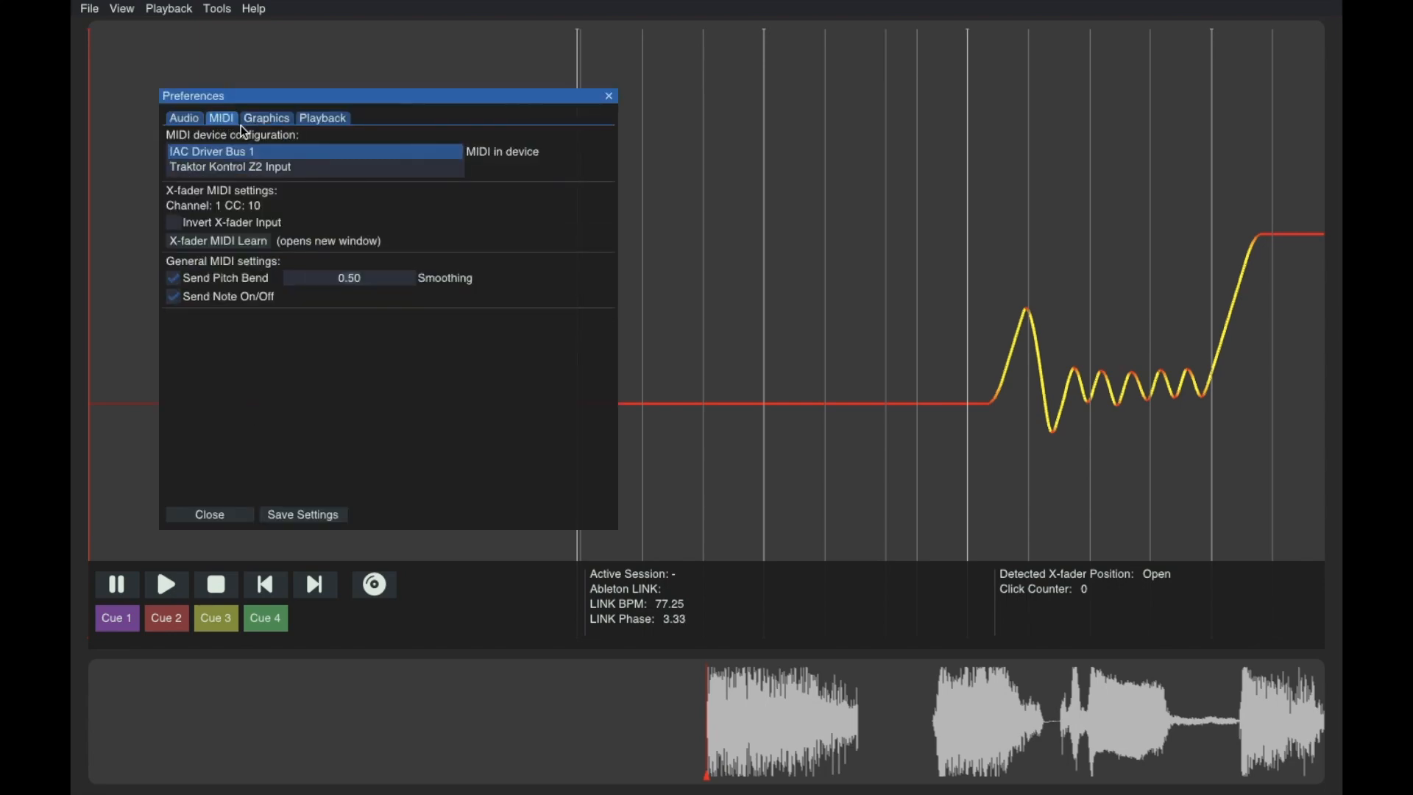
left_click(230, 167)
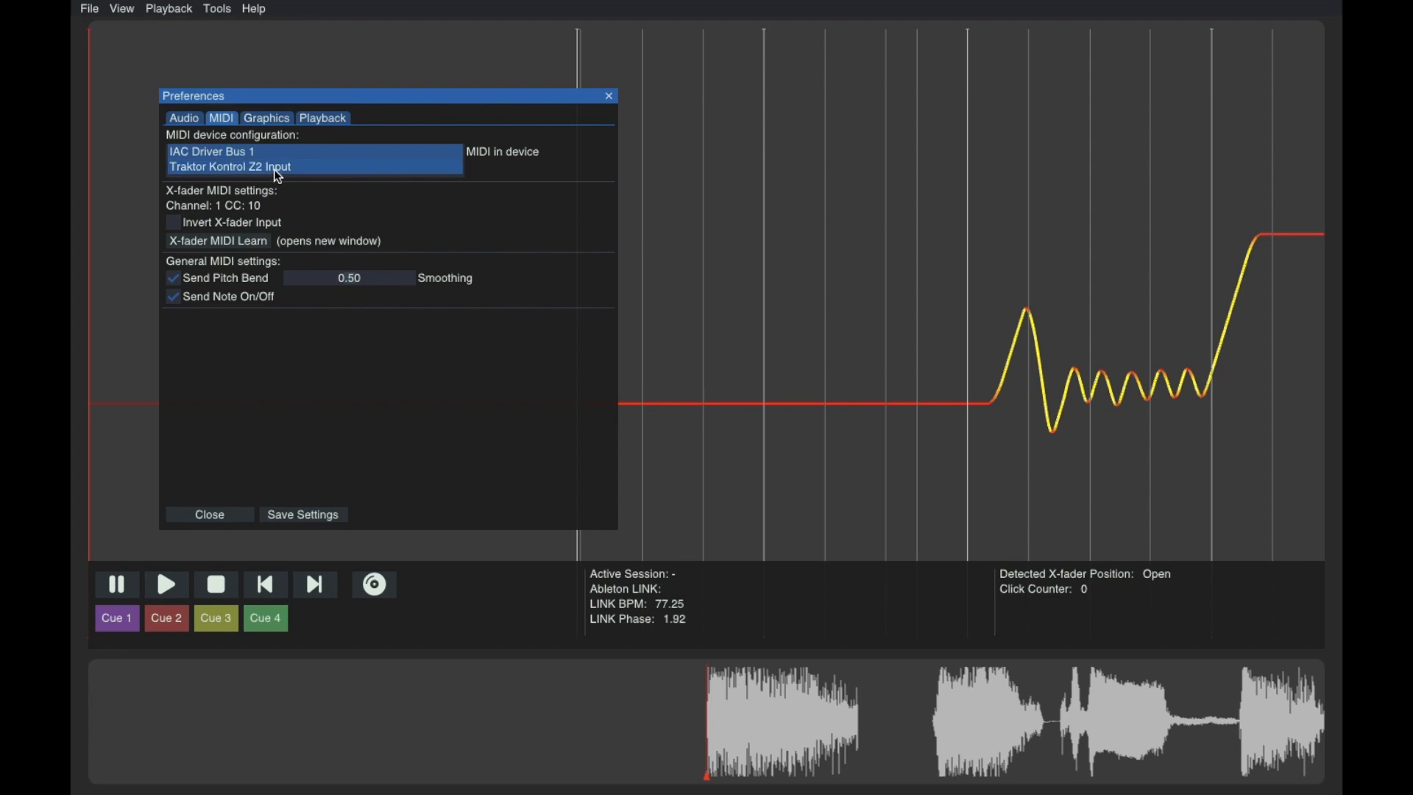
left_click(212, 152)
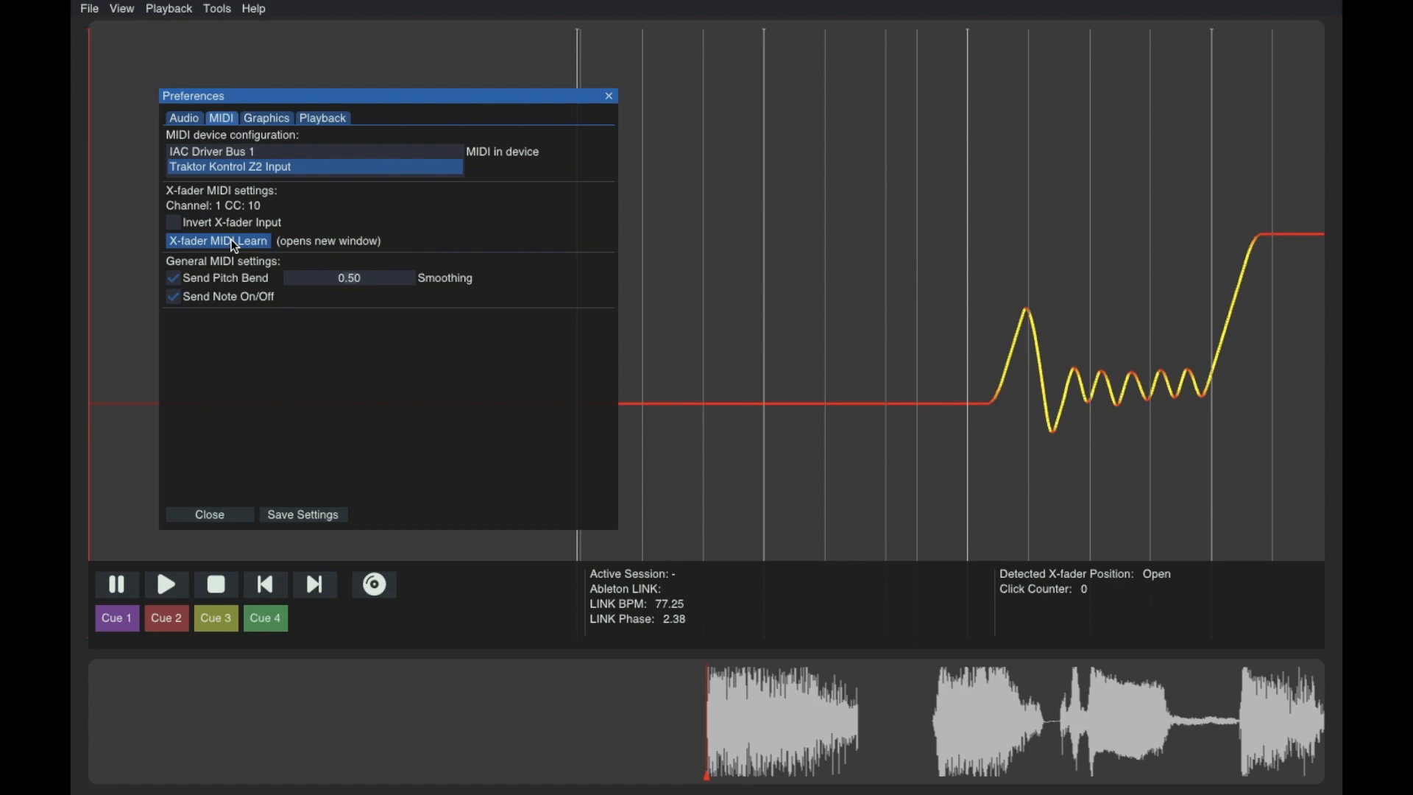
Run X-fader MIDI Learn and move the crossfader so it detects CC 10
left_click(218, 240)
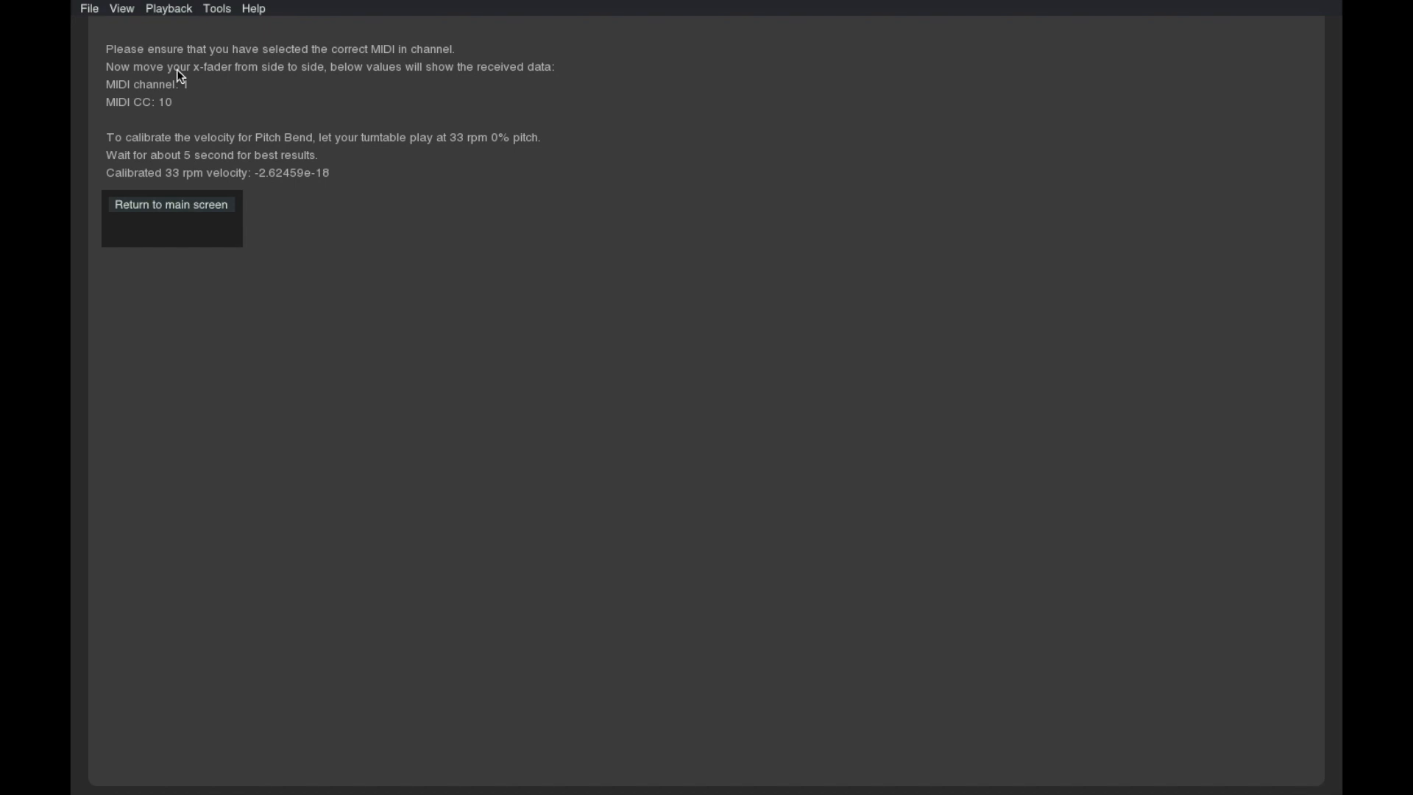
left_click(170, 203)
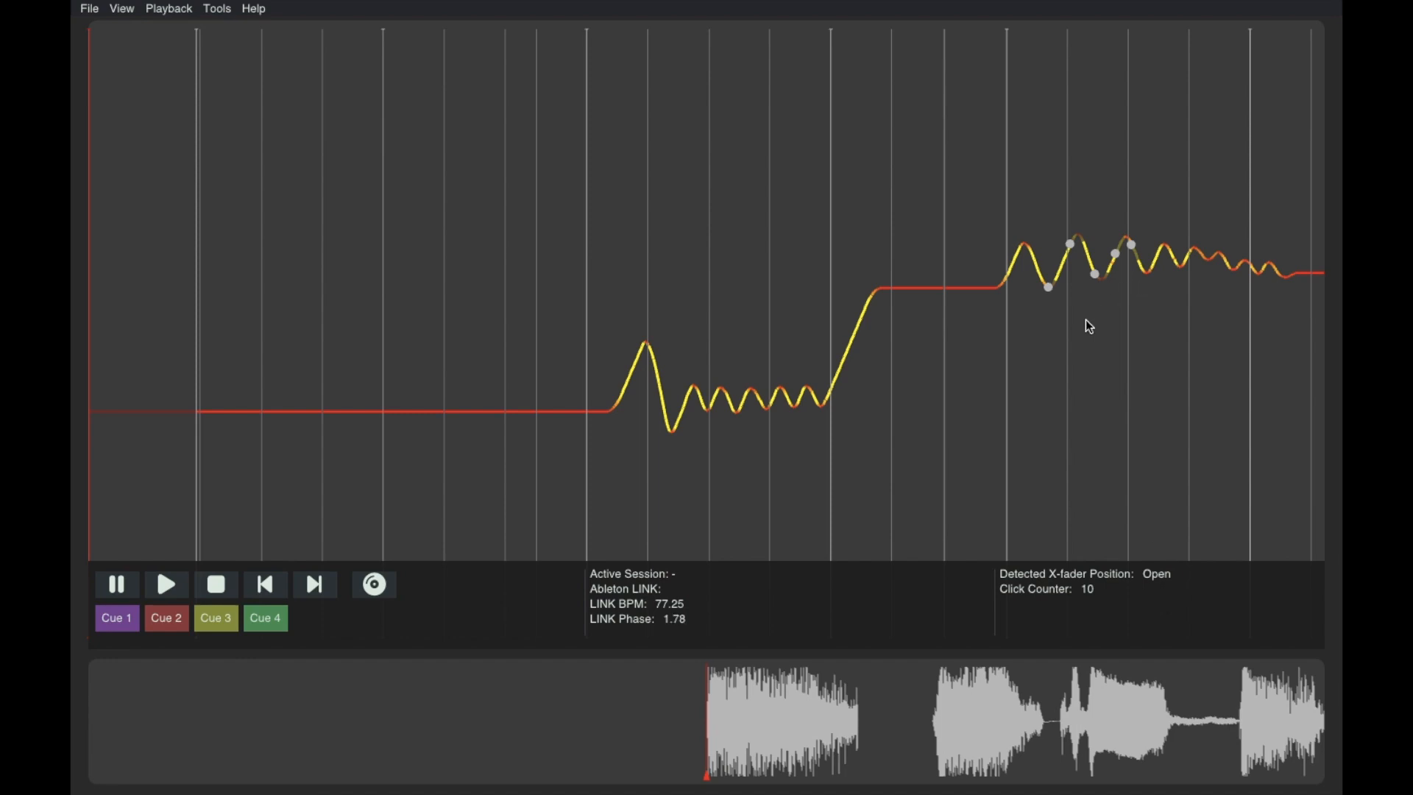
After scratching with crossfader clicks counted, reopen the preferences showing channel 4, CC 31
left_click(372, 584)
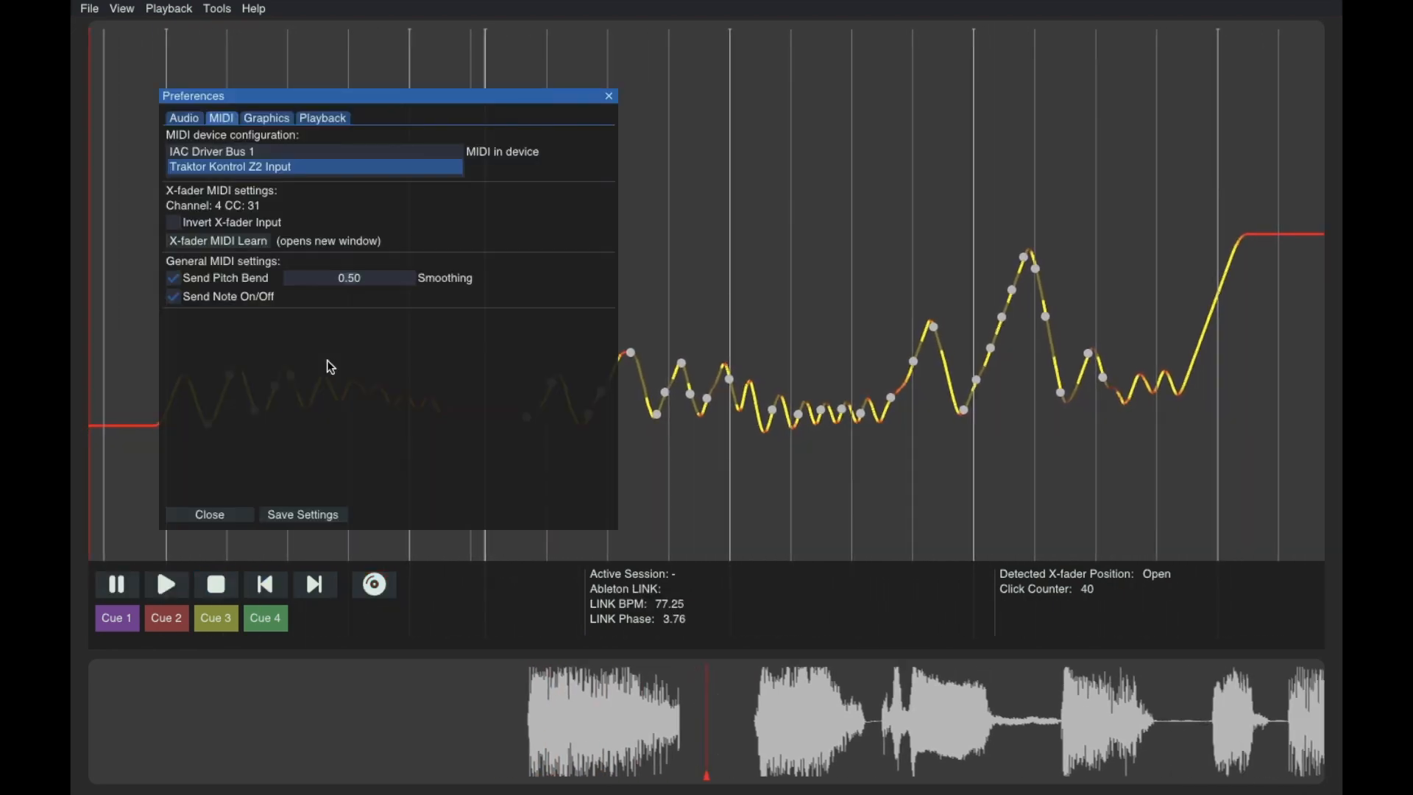
Save the settings with the crossfader mapped to channel 4, CC 31
left_click(303, 514)
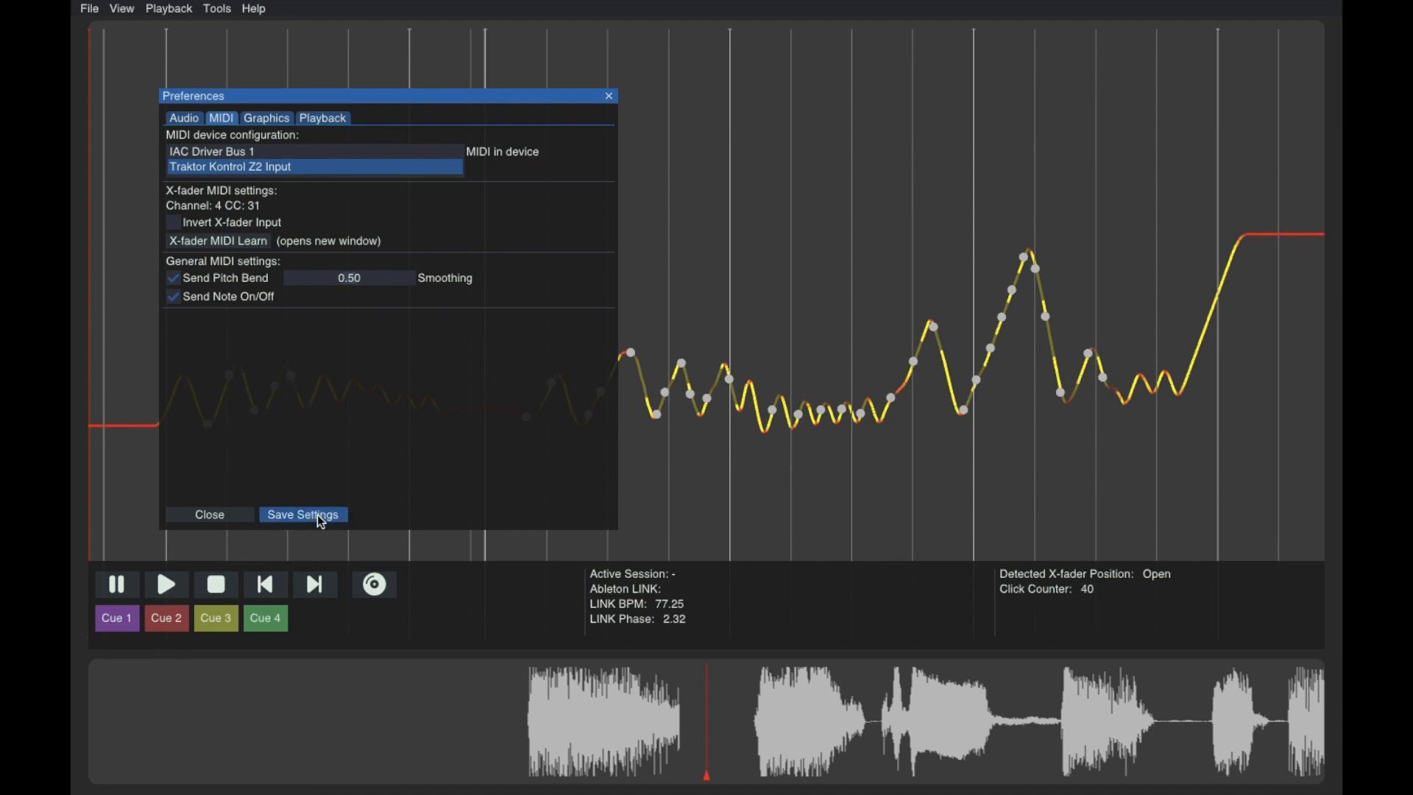